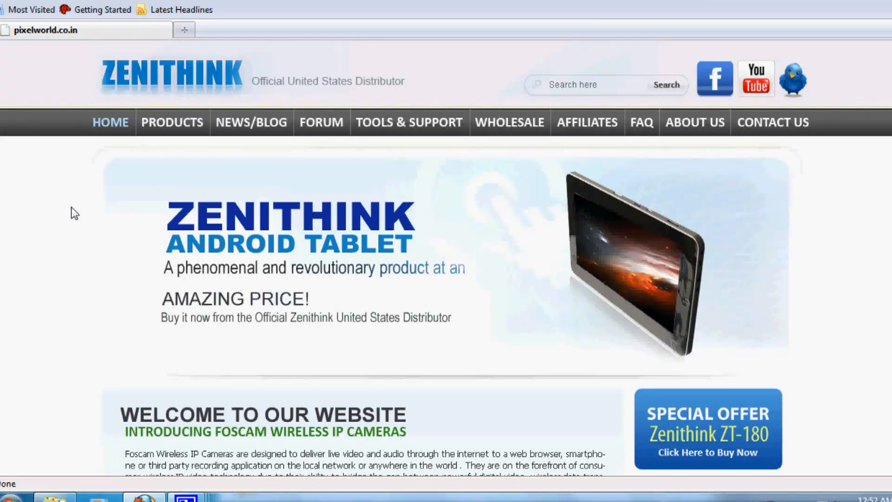
mouse_move(765, 178)
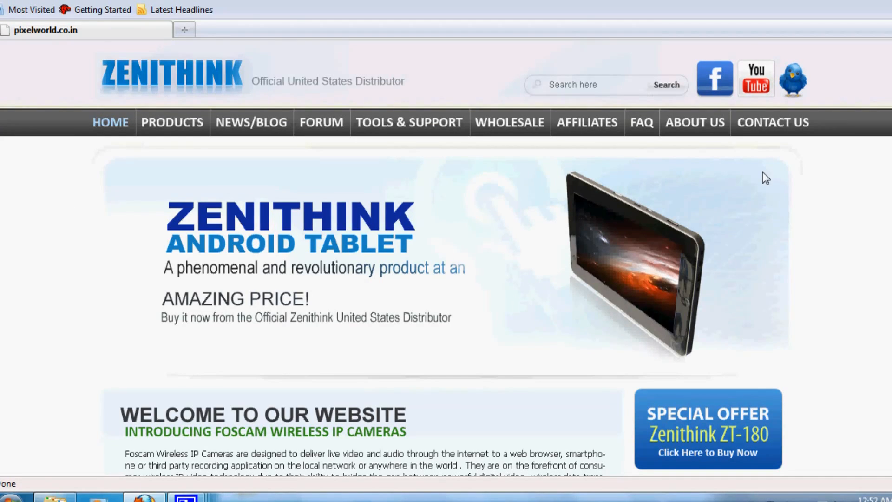
Step: Browse the Zenithink site to Firmware Updates, then select ZT-180_0827fw.rar in the Firmware folder
scroll(down, 3)
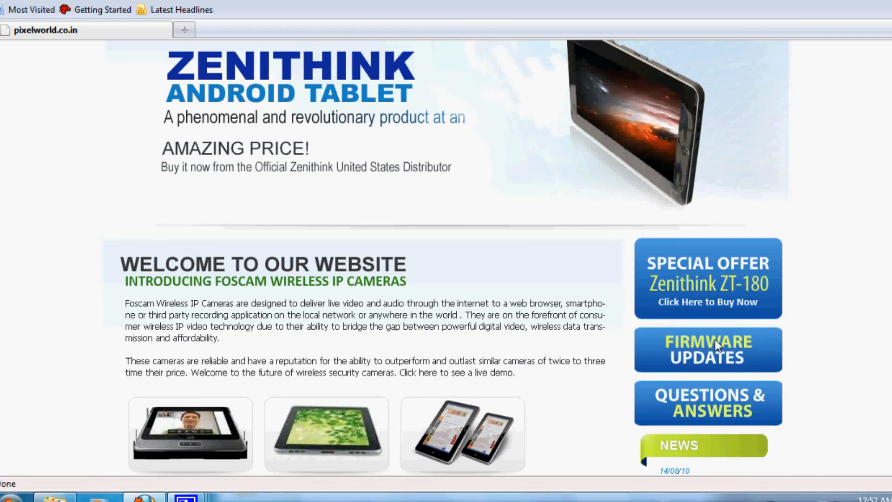
mouse_move(839, 220)
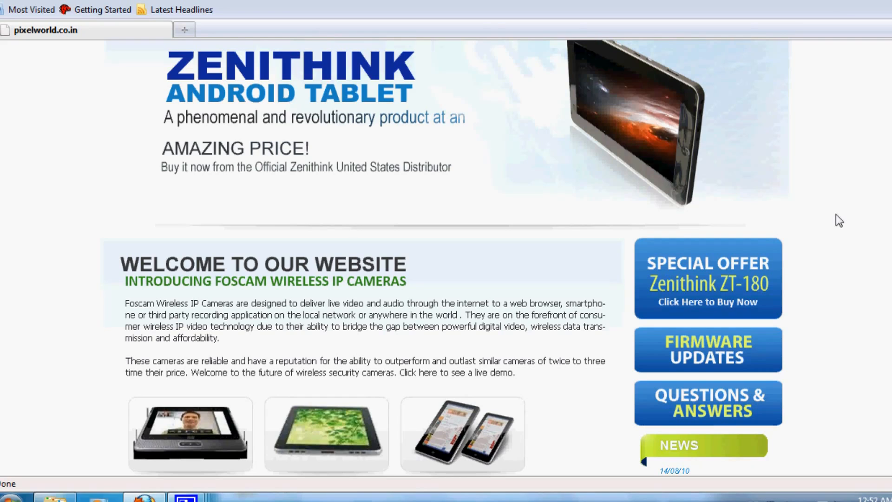
mouse_move(816, 231)
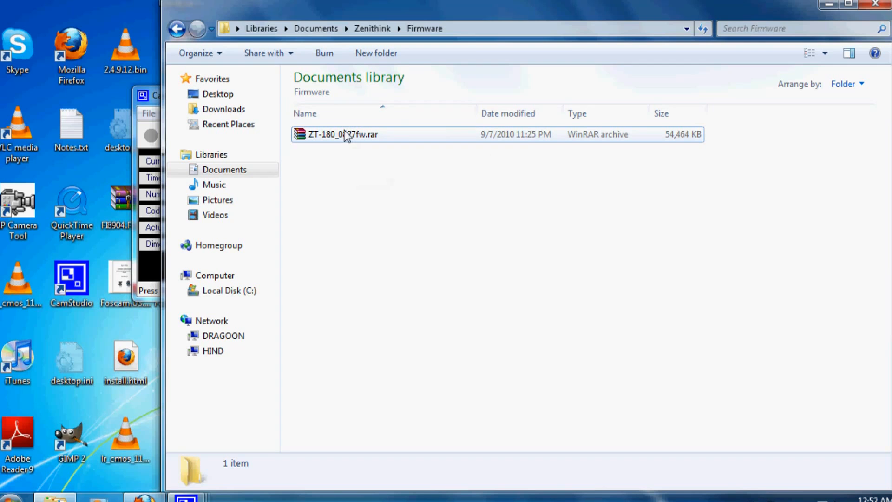
mouse_move(368, 144)
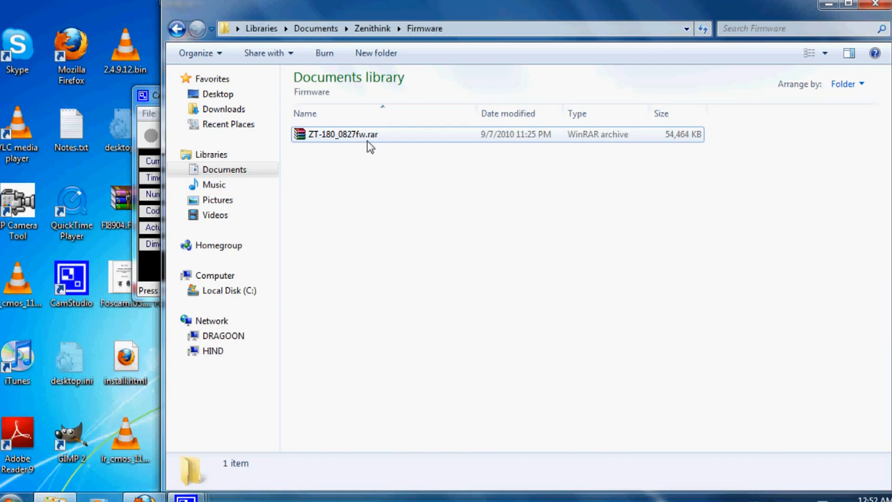
click(342, 134)
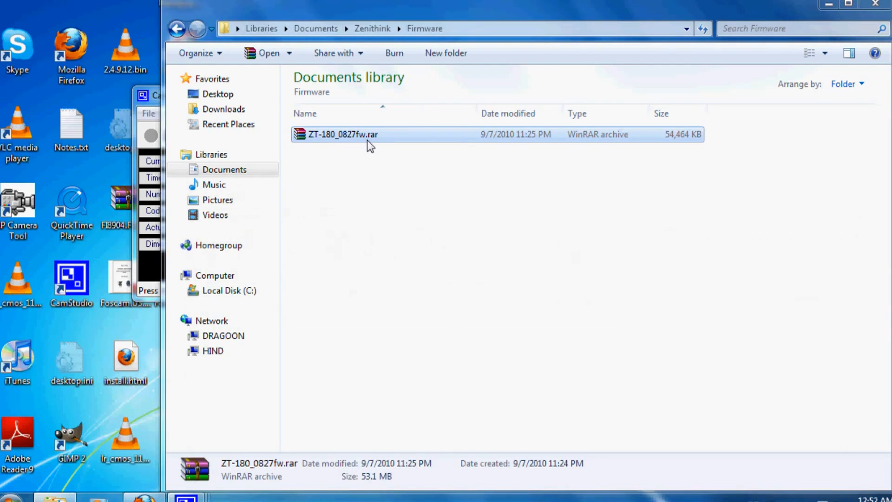
Step: Open ZT-180_0827fw.rar in WinRAR, dismiss the license reminder, and extract its folder here
double_click(342, 135)
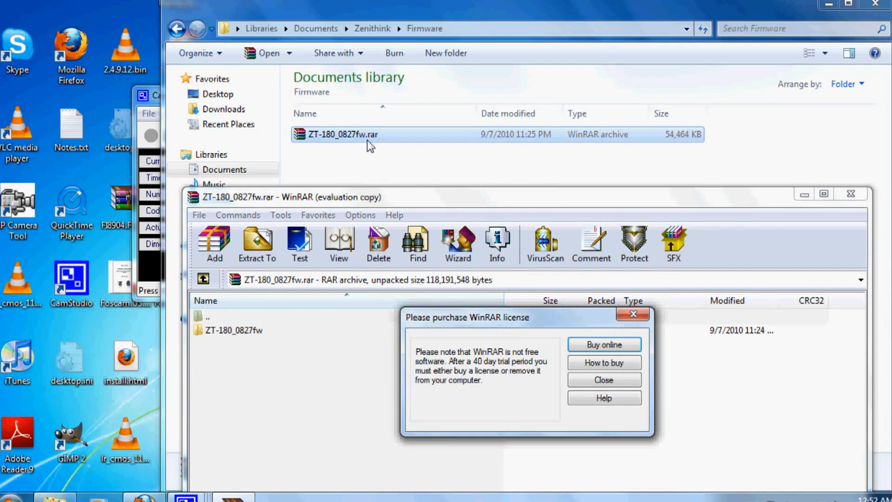
click(603, 379)
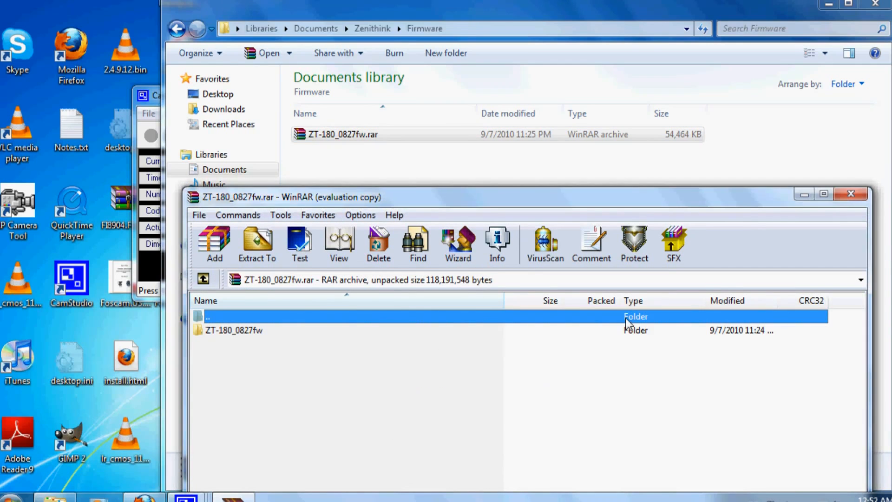
mouse_move(535, 405)
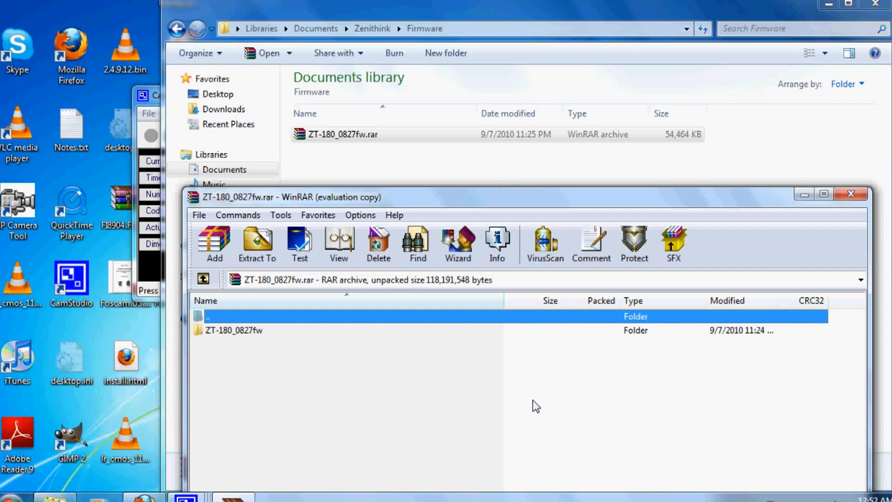
mouse_move(242, 310)
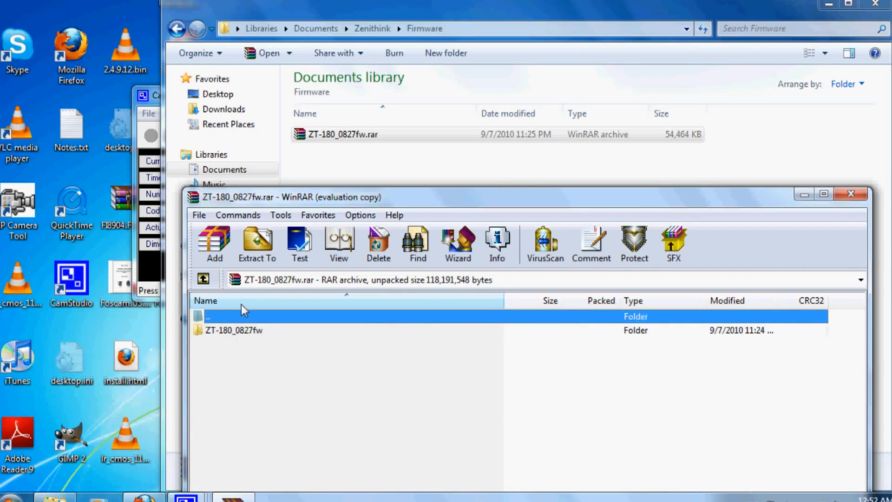
click(233, 330)
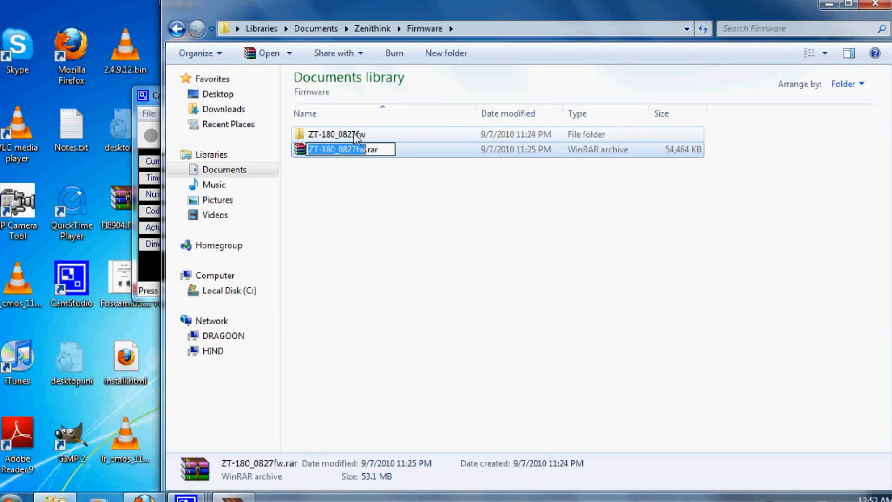
Step: Open the extracted ZT-180_0827fw folder to view its burn tool, images and instructions
double_click(335, 134)
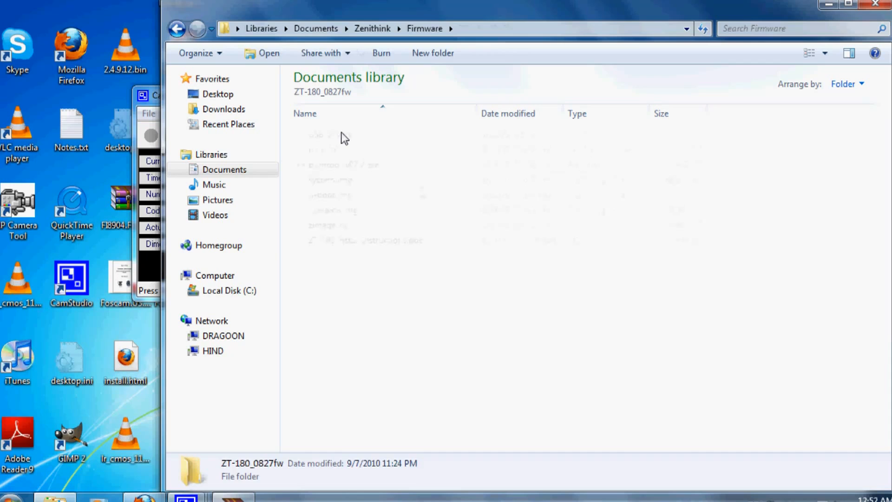
double_click(194, 469)
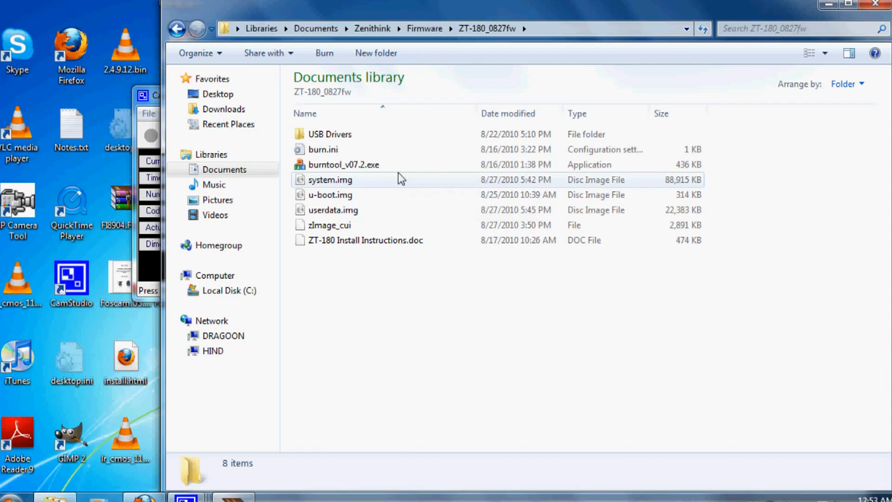
mouse_move(398, 180)
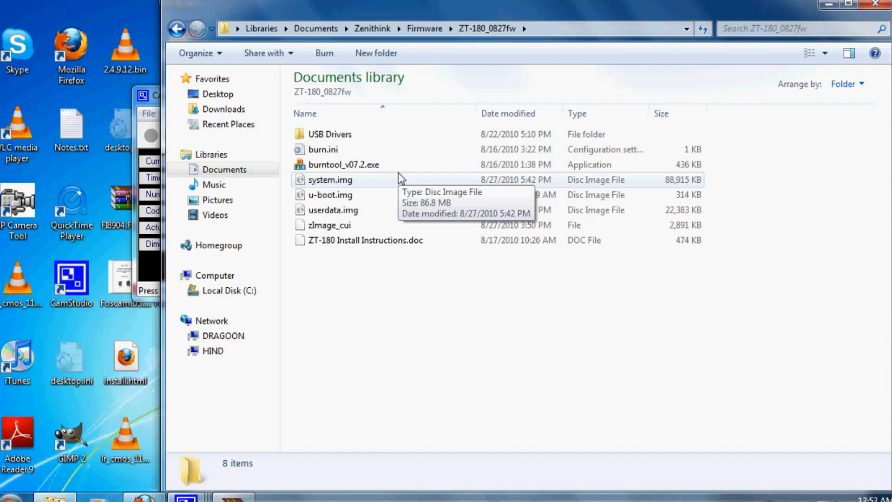
mouse_move(393, 188)
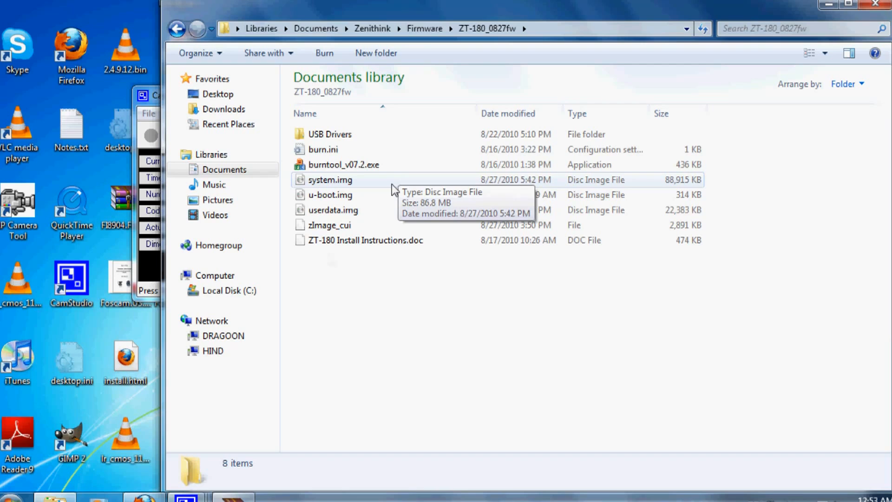
mouse_move(381, 345)
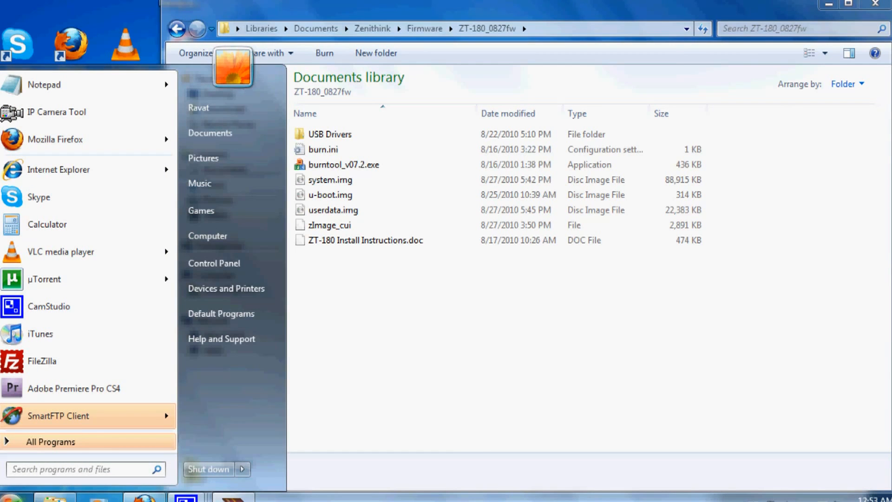
mouse_move(227, 235)
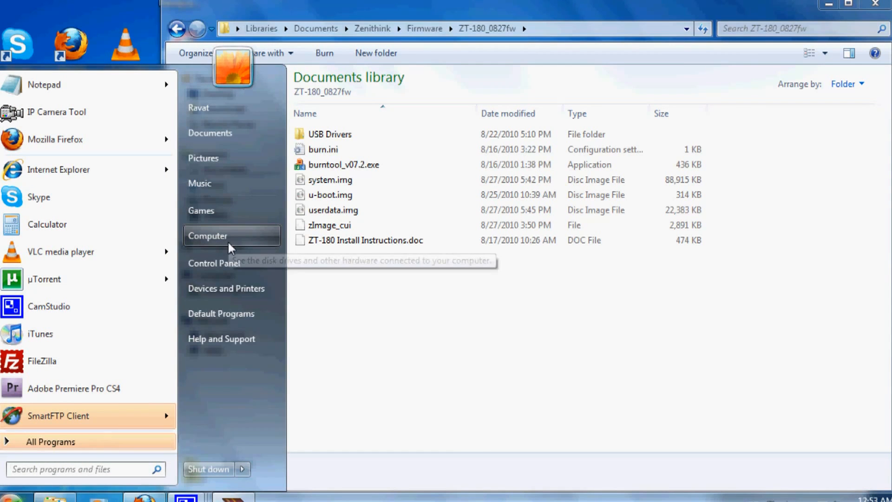
Step: Check Computer Properties to confirm 32-bit Windows 7, then return to the ZT-180_0827fw folder
click(208, 235)
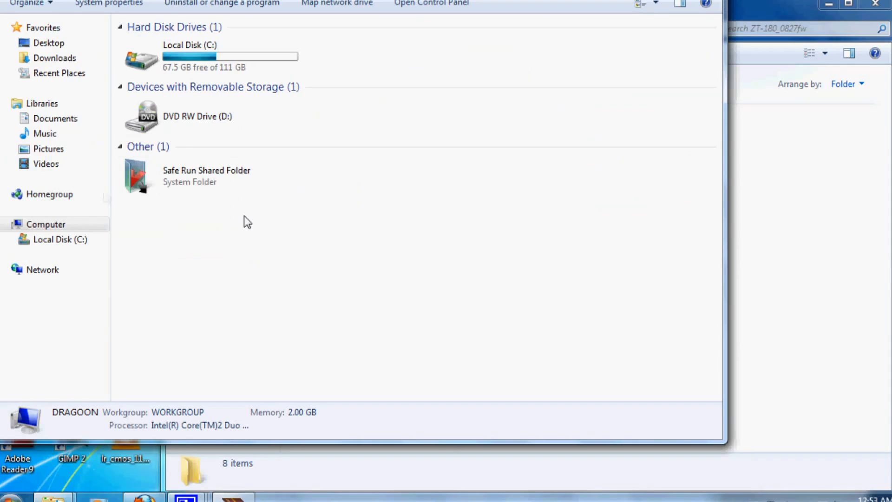
right_click(45, 223)
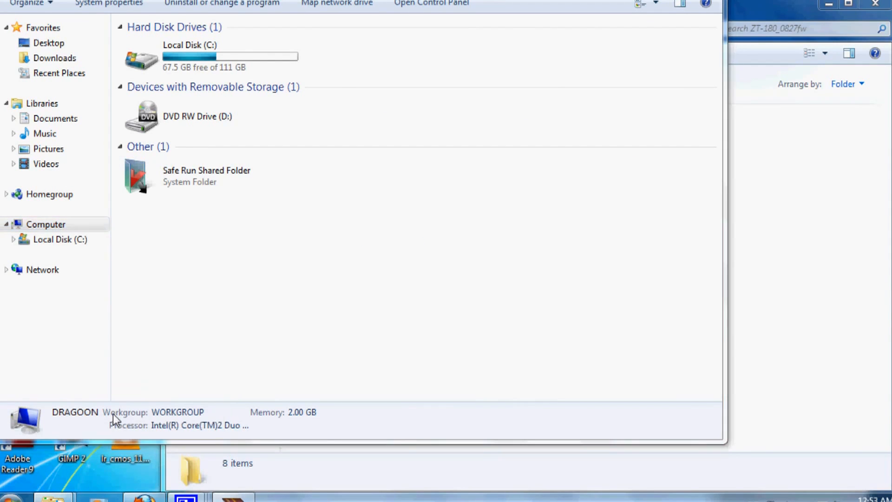
click(109, 4)
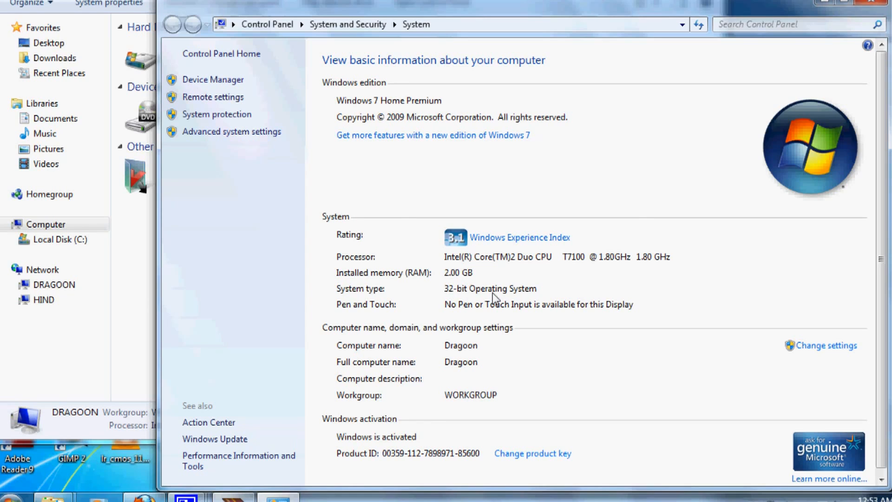
mouse_move(493, 298)
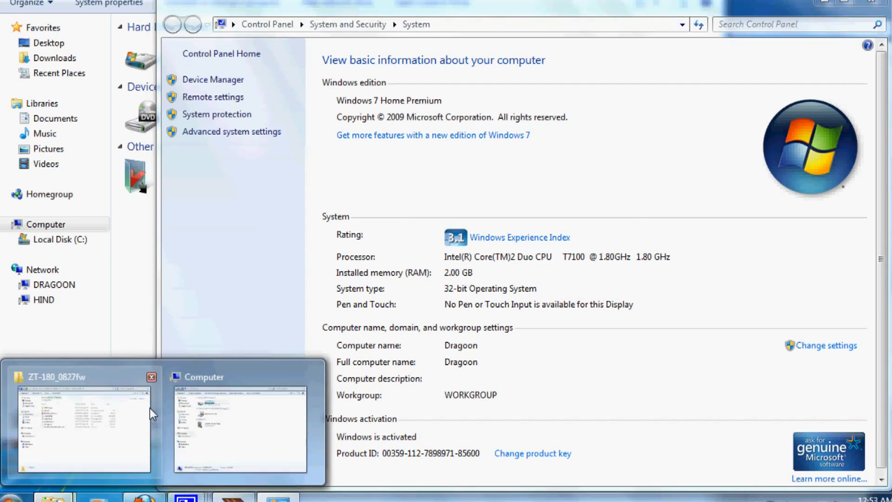
click(84, 427)
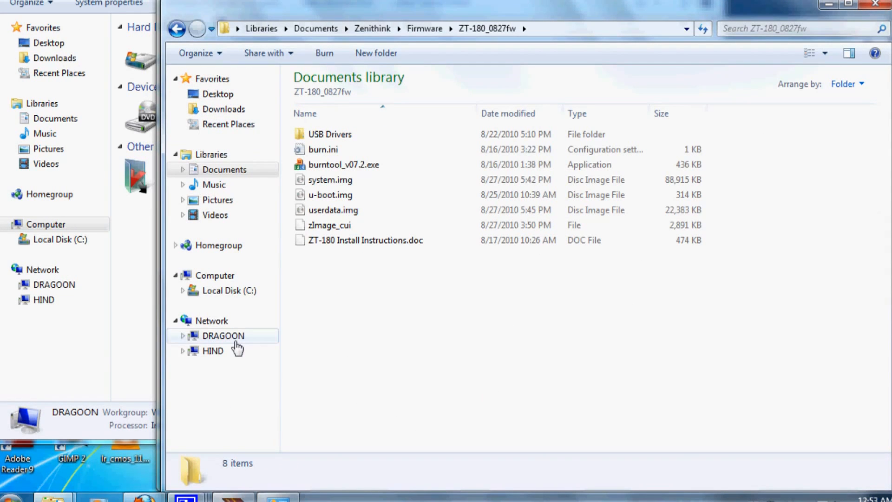